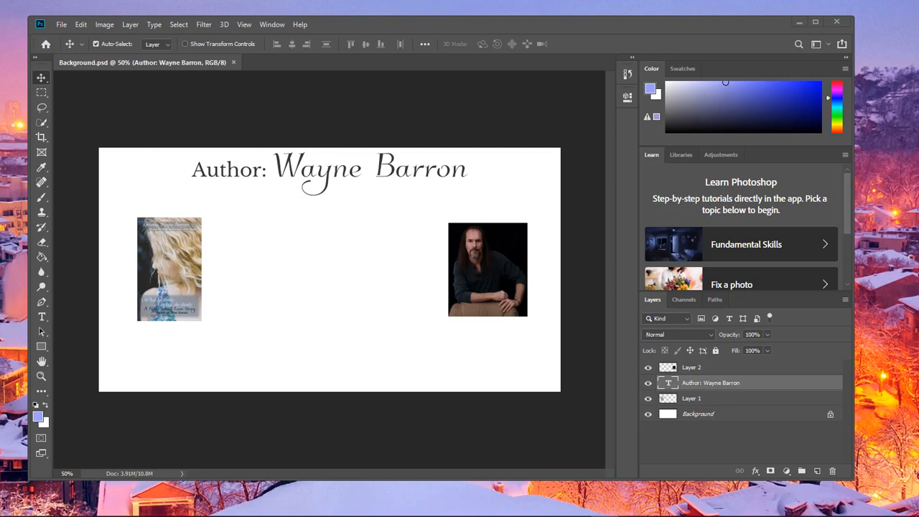
mouse_move(357, 86)
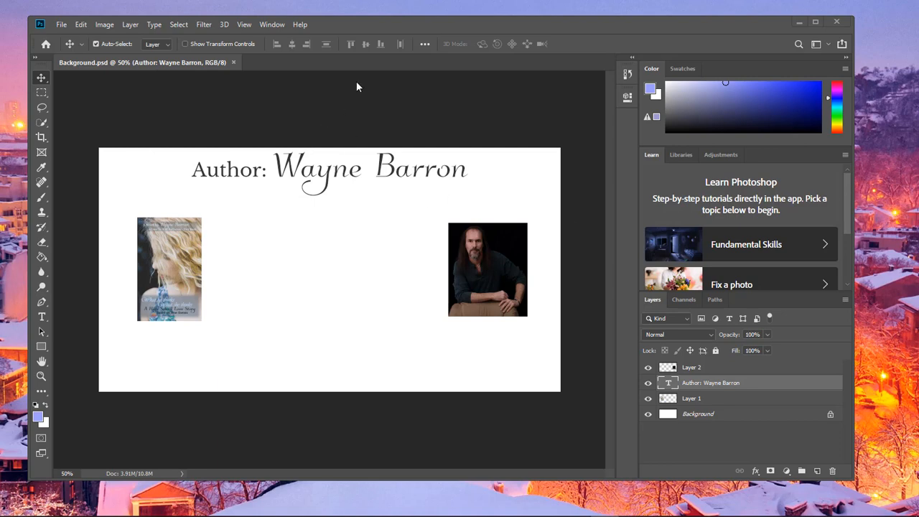
- Enable Legacy Compositing under Edit > Preferences > Performance
click(81, 24)
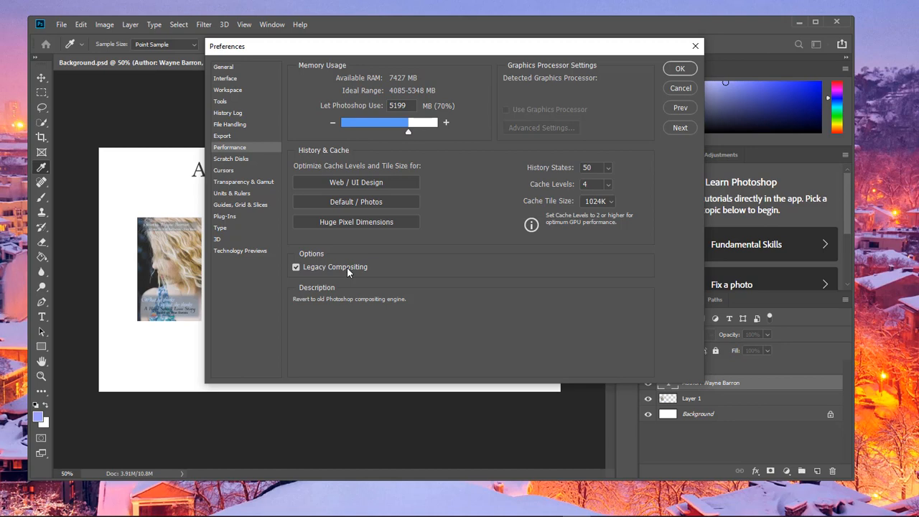
mouse_move(629, 98)
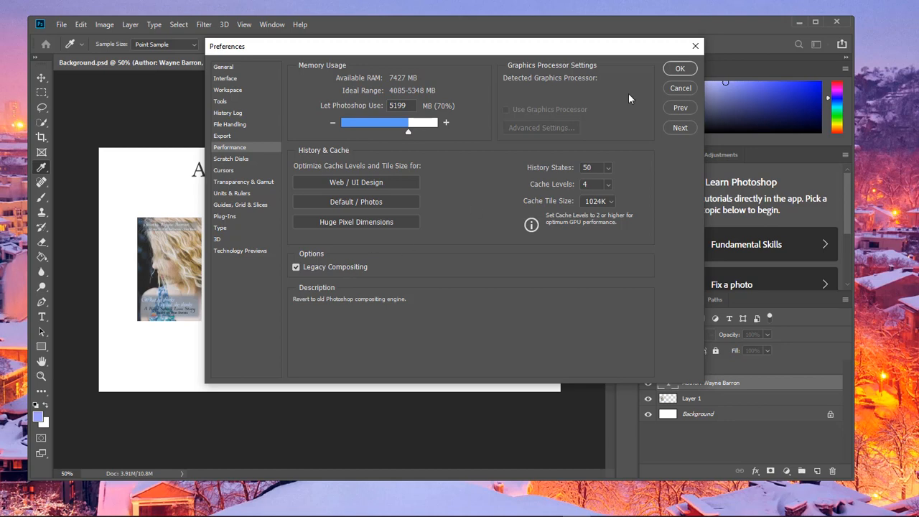
- Confirm the preference, then move Layer 2 (author photo) and Layer 1 (book cover) toward the page centre
click(679, 68)
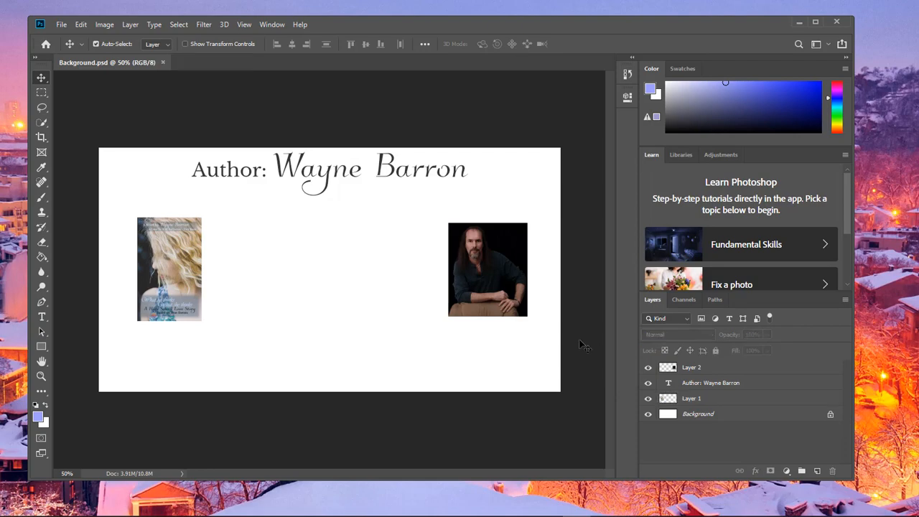
click(690, 367)
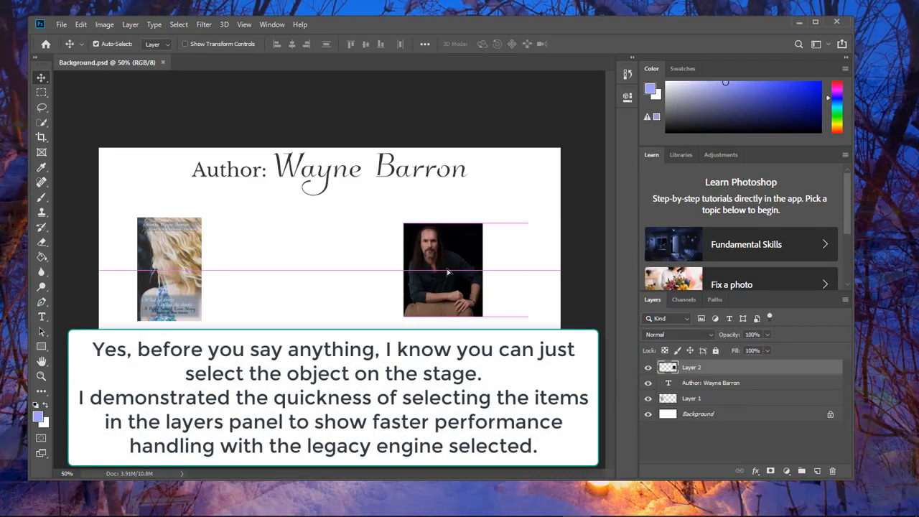
click(692, 397)
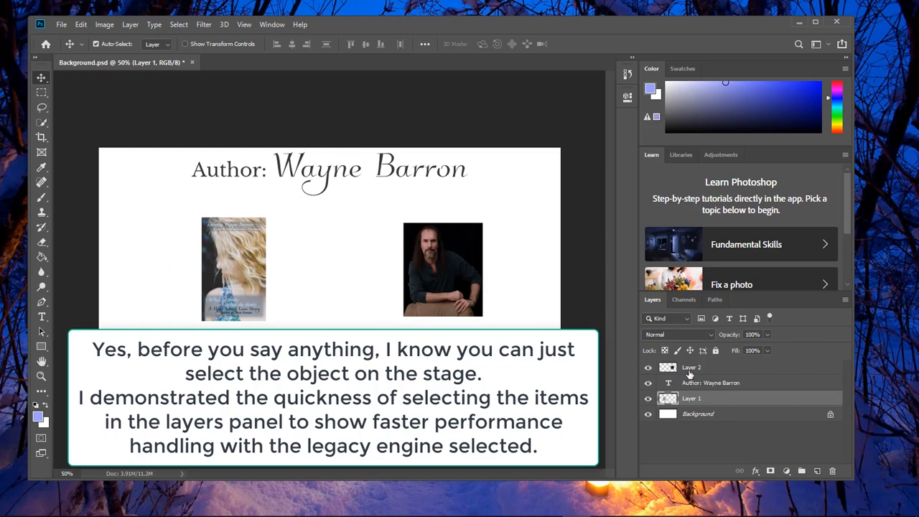
mouse_move(614, 356)
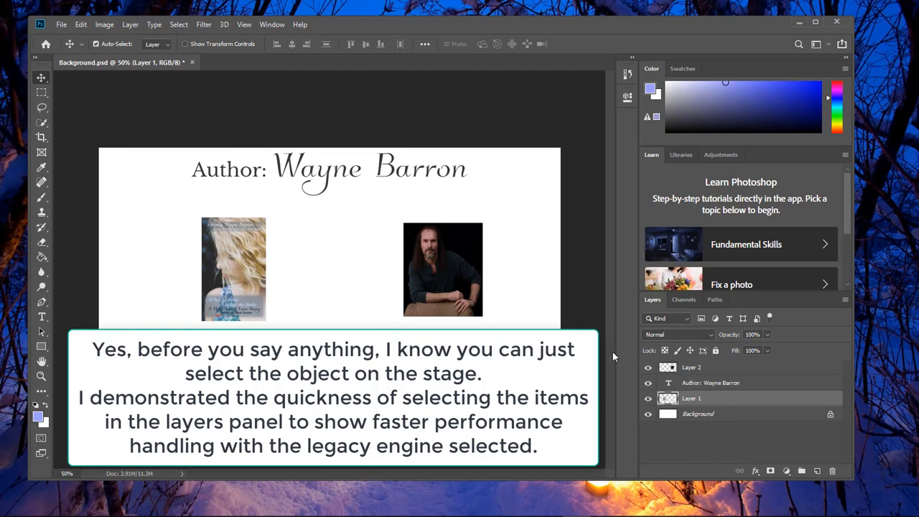